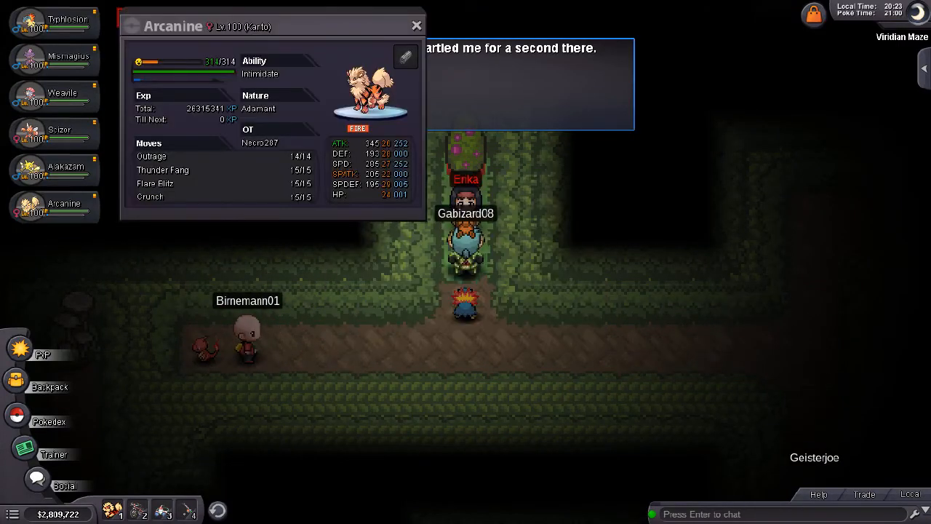
- Review Mismagius's summary, then talk to Erika so her Exeggutor faces Typhlosion
left_click(55, 62)
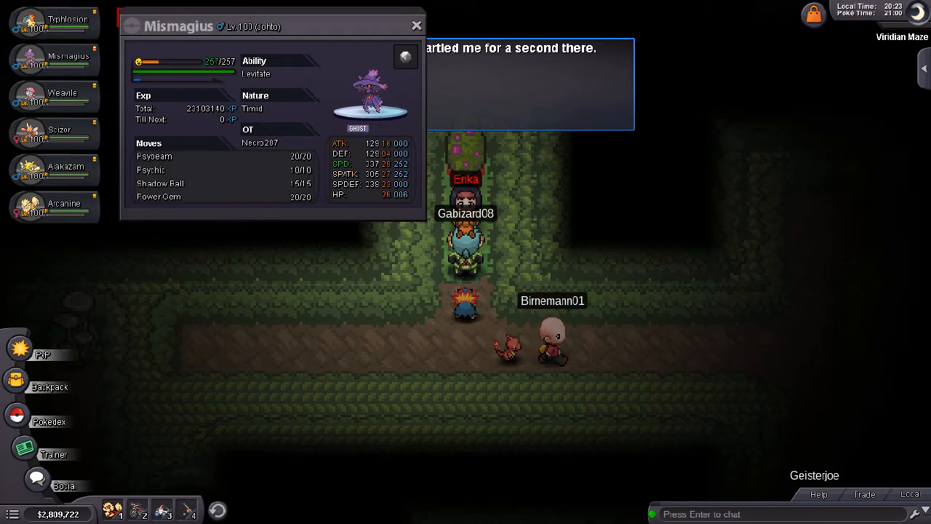
left_click(416, 26)
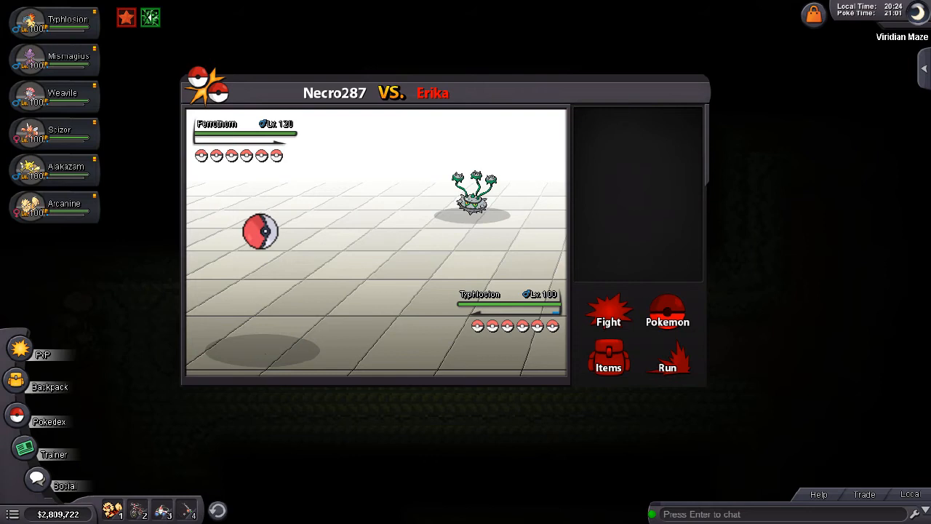
- Attack each turn until Erika's Exeggutor and Vileplume both faint
left_click(608, 311)
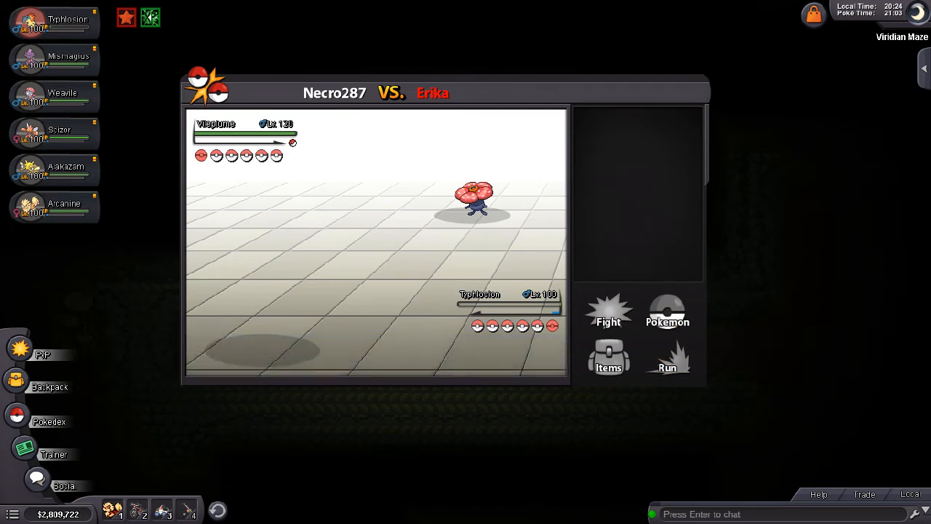
left_click(666, 311)
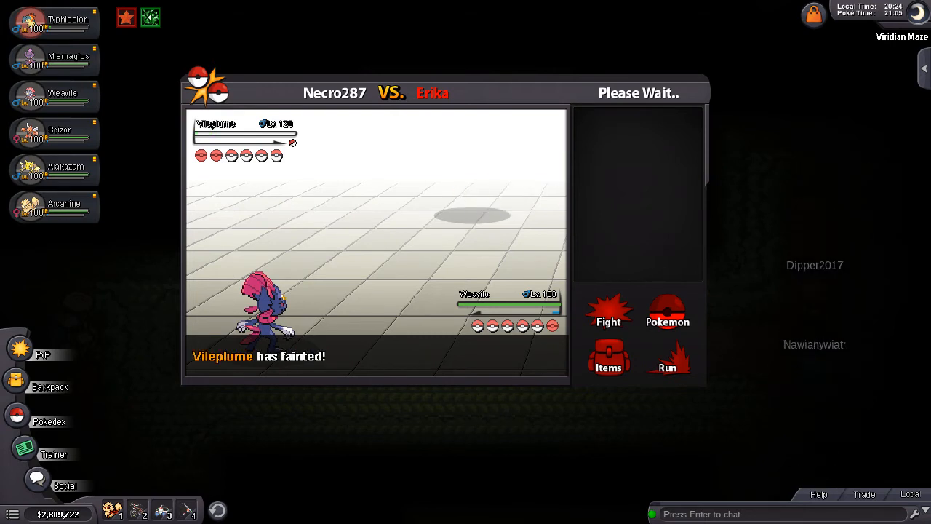
left_click(54, 64)
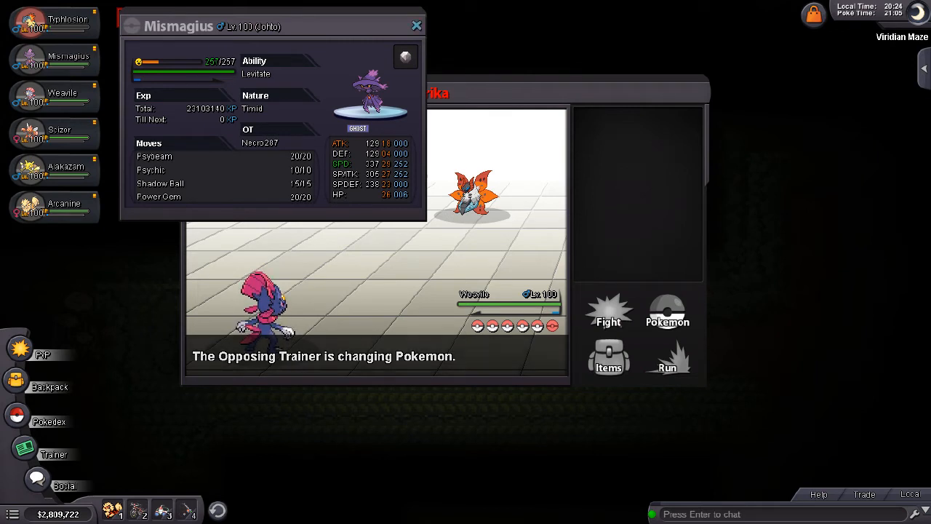
- Hit Erika's Volcarona with Weavile and Mismagius, then switch Scizor into battle
left_click(416, 26)
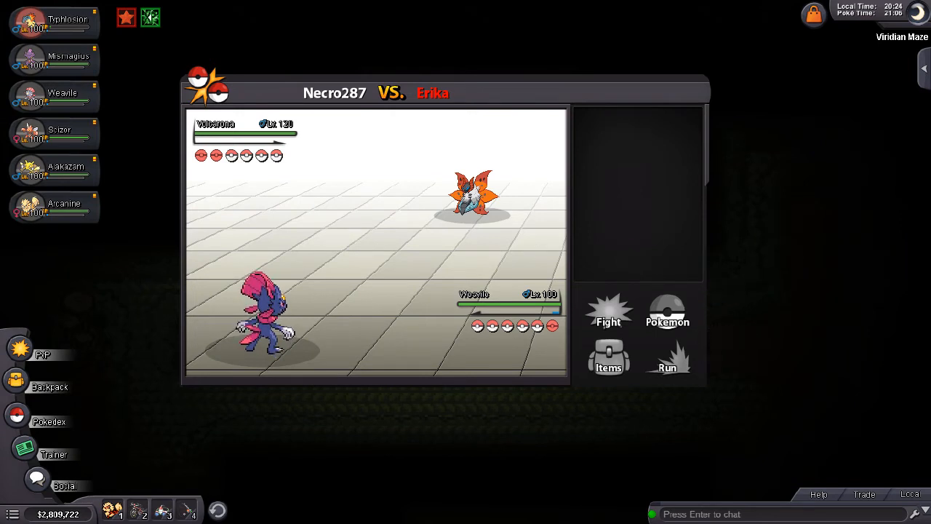
left_click(667, 311)
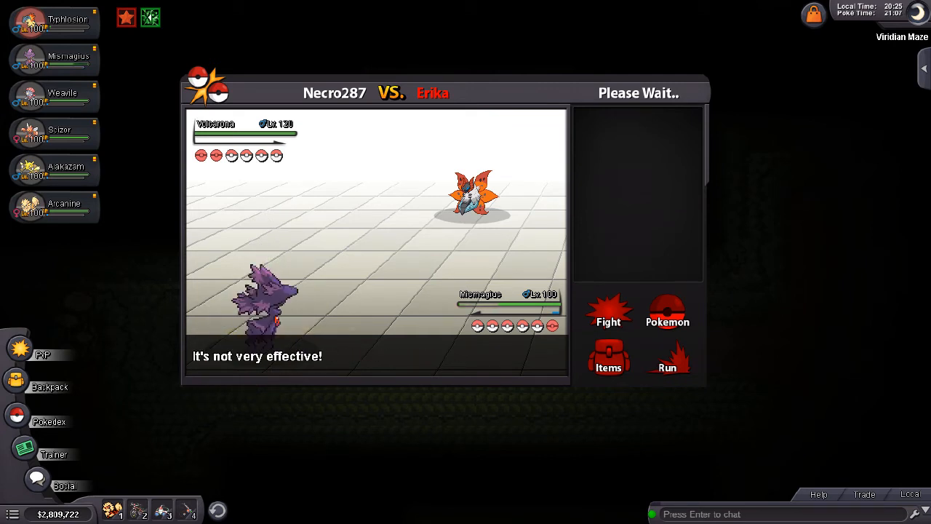
left_click(608, 313)
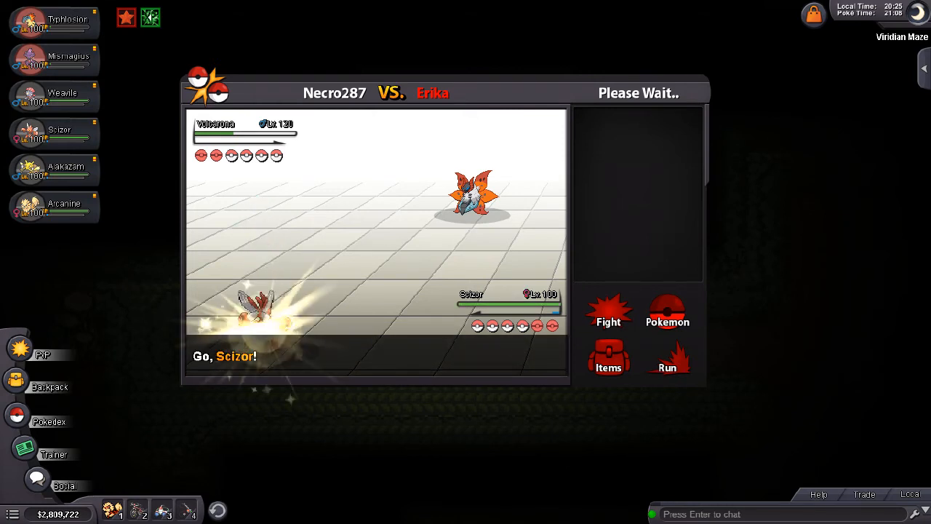
- Attack repeatedly with Scizor, landing super-effective hits on Ludicolo until Scizor faints
left_click(608, 313)
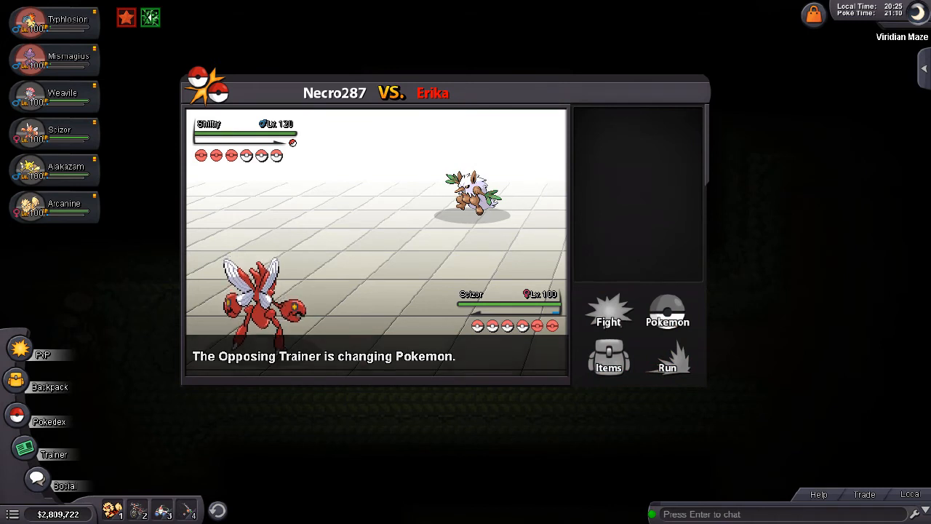
left_click(608, 311)
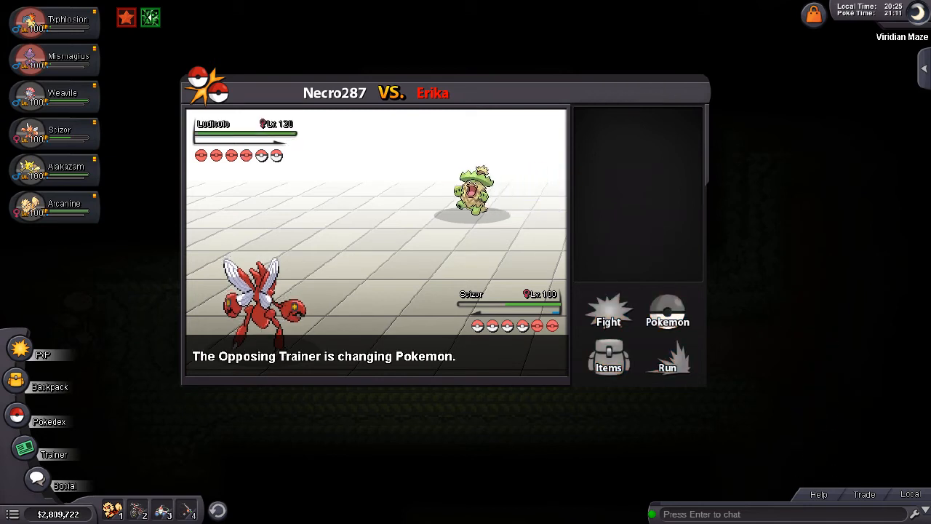
left_click(608, 311)
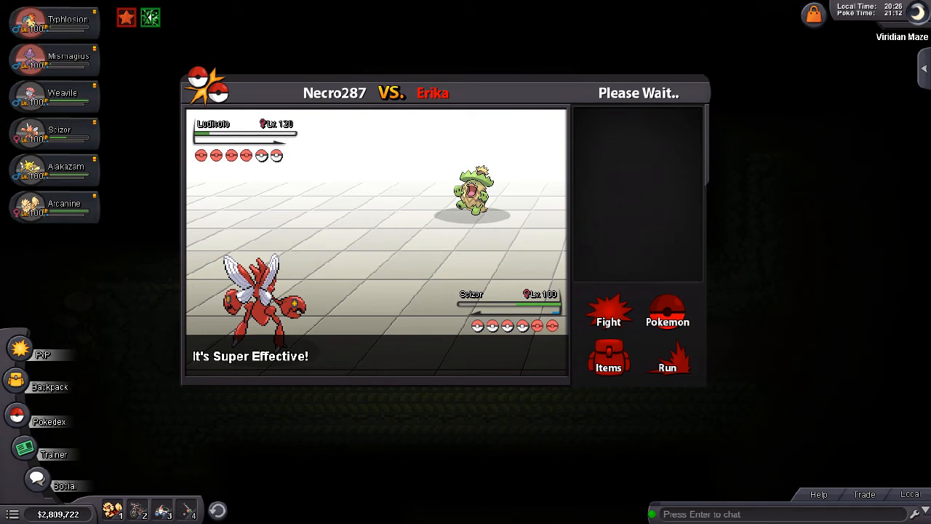
left_click(608, 312)
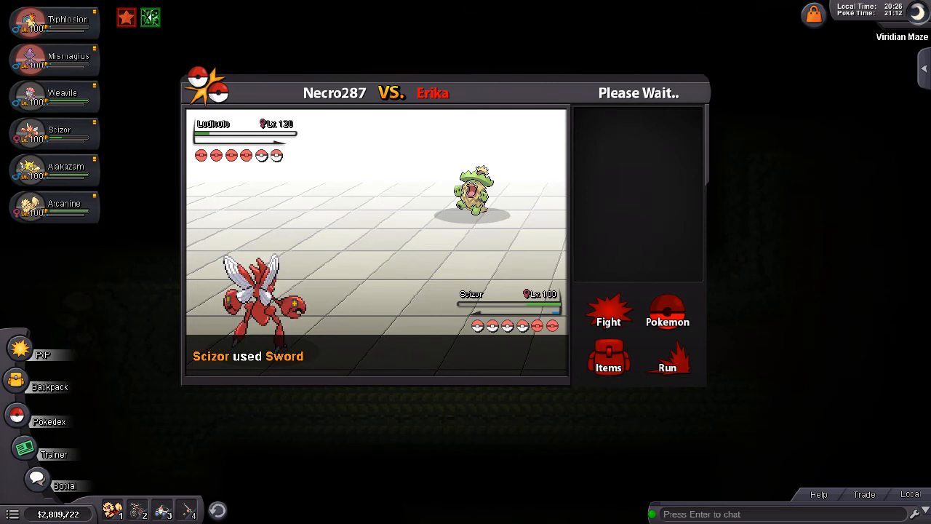
left_click(608, 313)
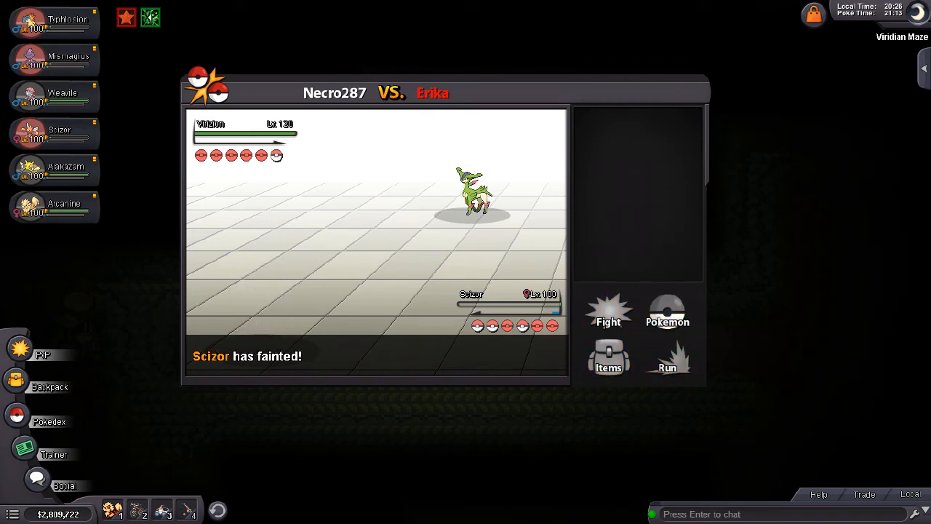
- Send in Alakazam and use Psychic on Virizion until Alakazam faints, ending the battle
left_click(667, 311)
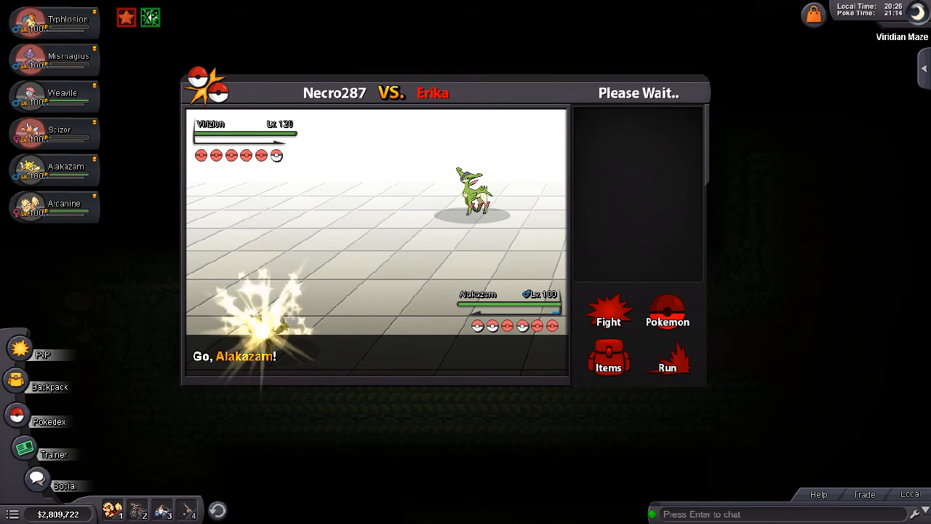
left_click(607, 311)
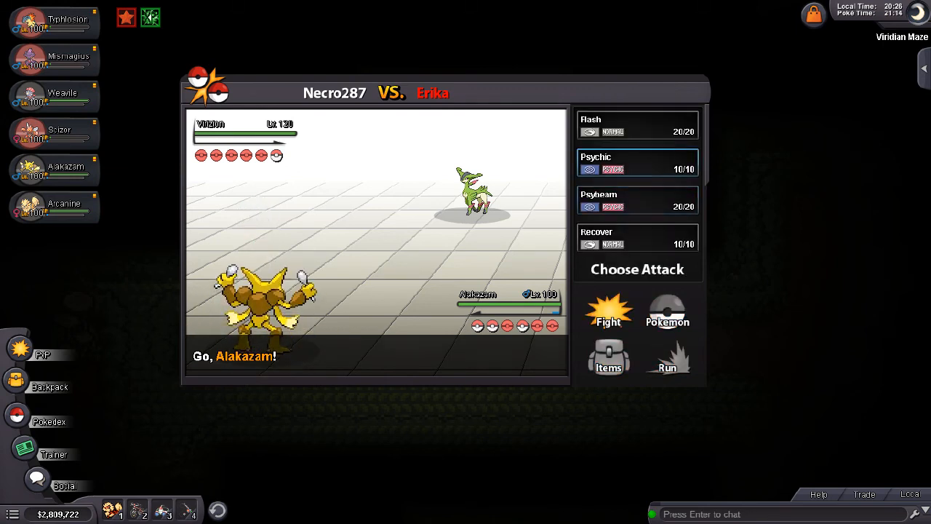
left_click(637, 163)
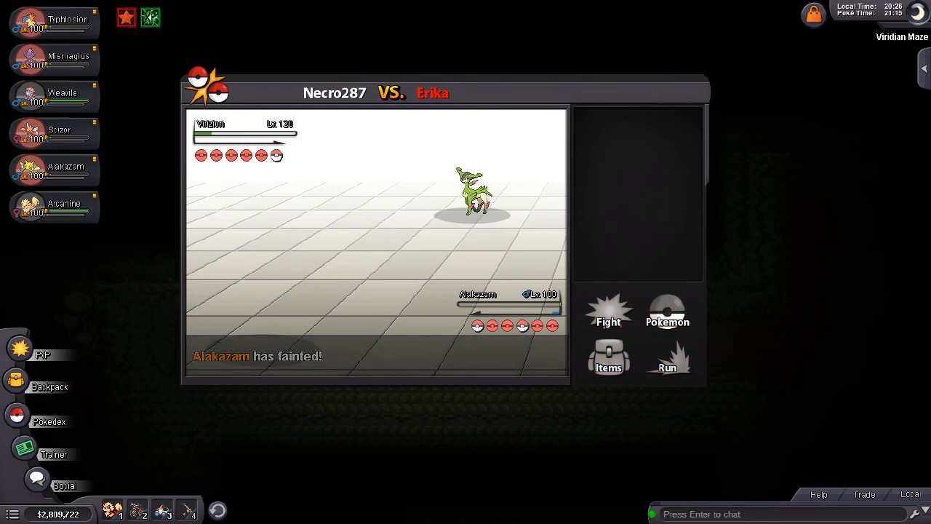
left_click(666, 311)
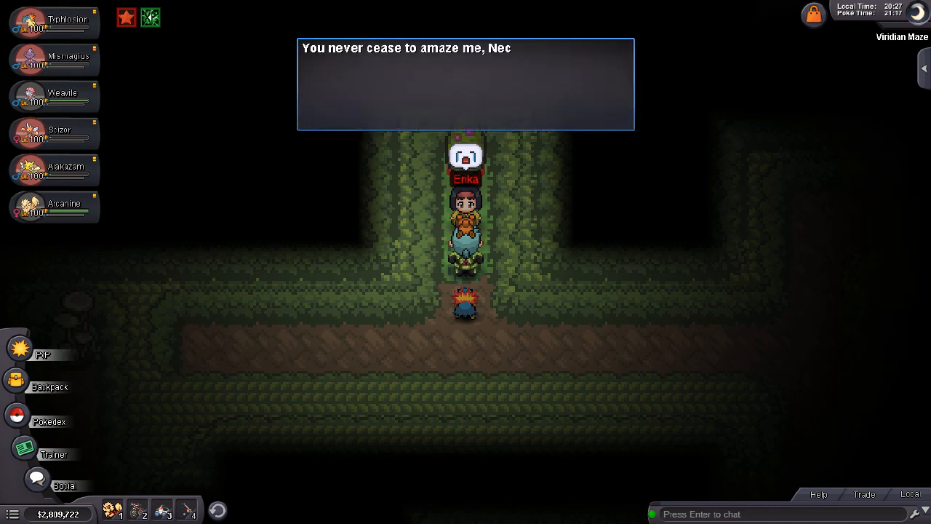
- Advance Erika's victory dialogue back in the Viridian Maze
left_click(465, 83)
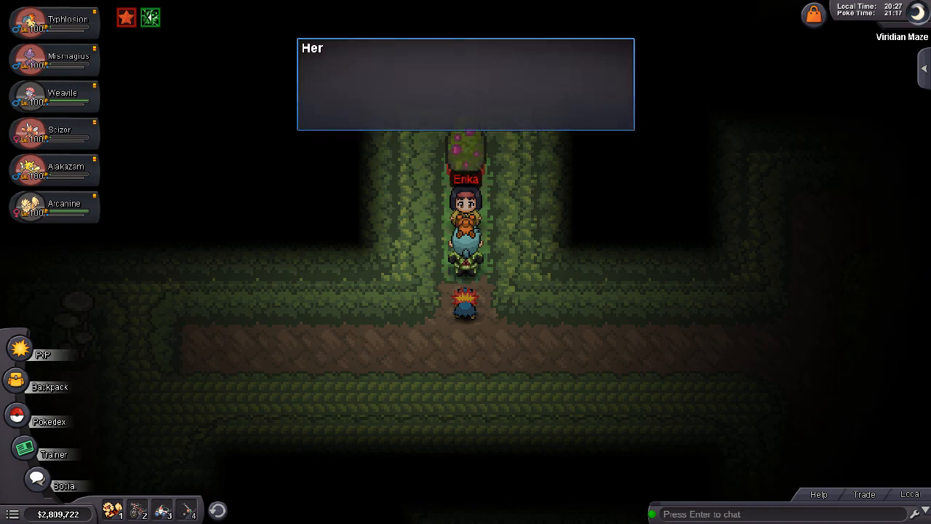